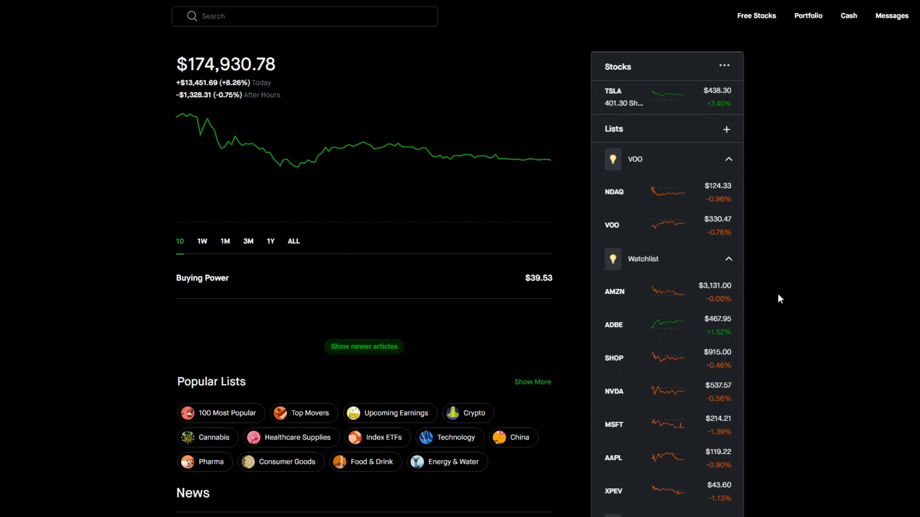
mouse_move(698, 124)
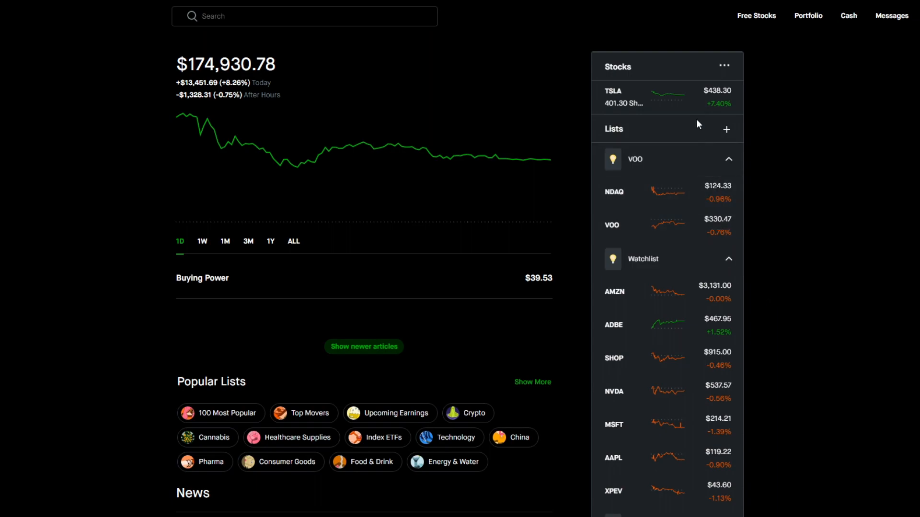
mouse_move(701, 111)
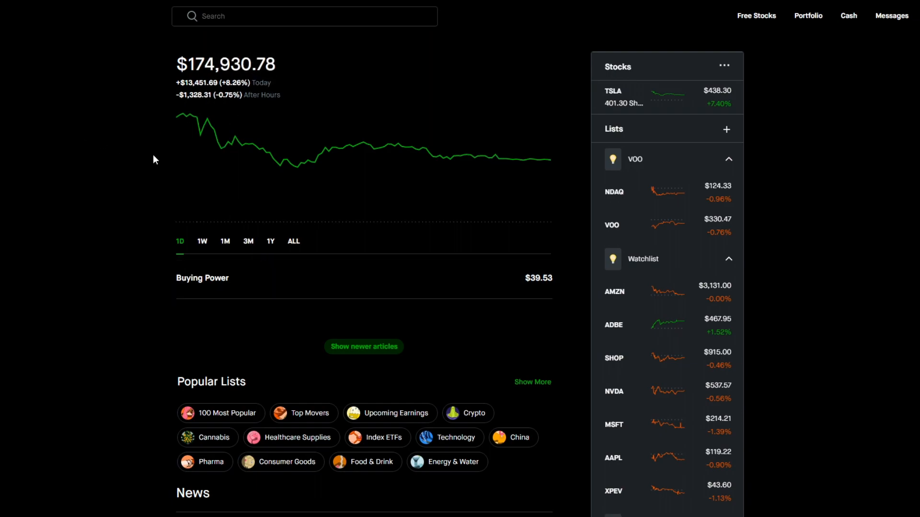
mouse_move(838, 227)
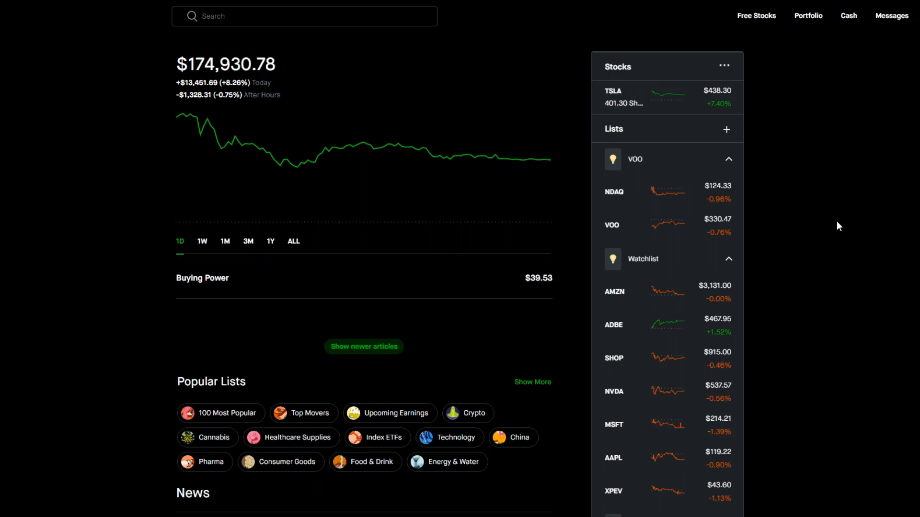
mouse_move(669, 376)
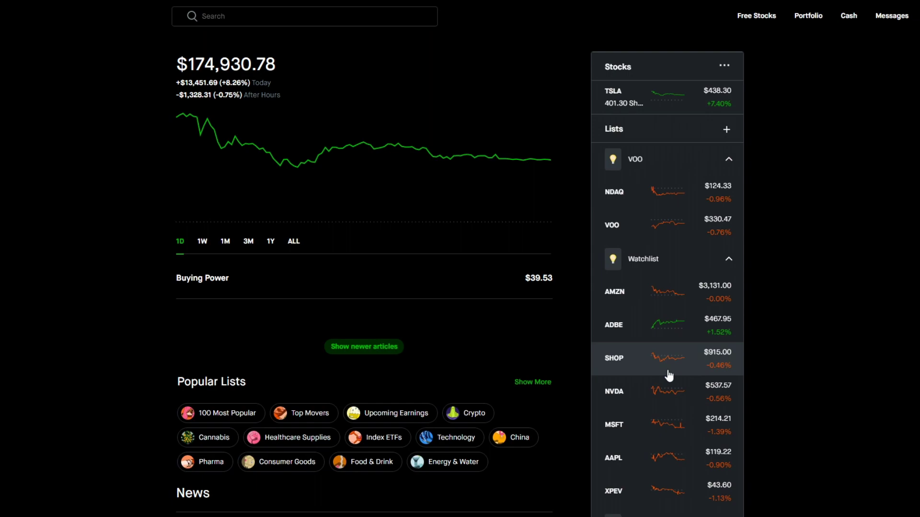
mouse_move(687, 329)
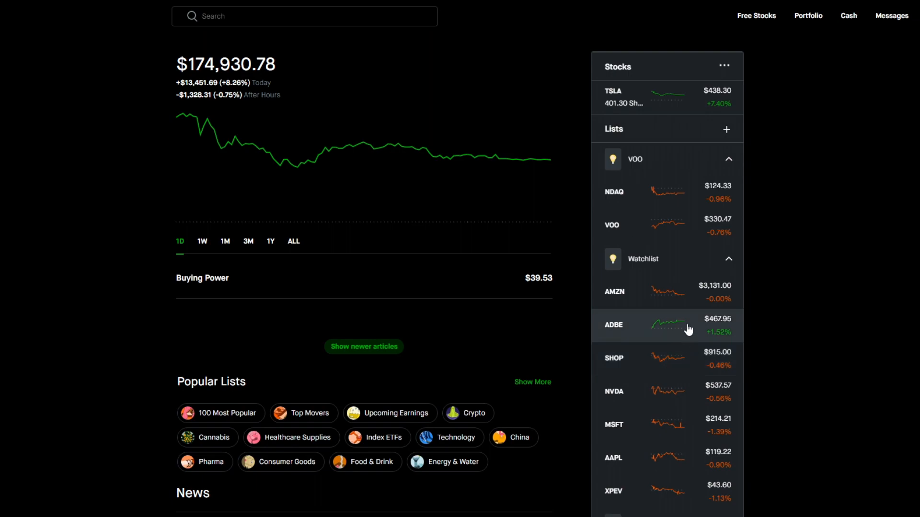
mouse_move(591, 226)
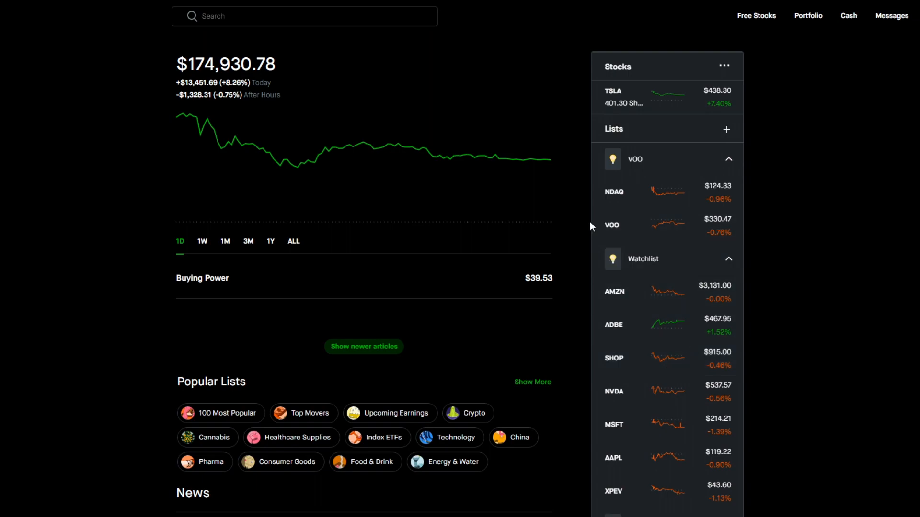
mouse_move(777, 220)
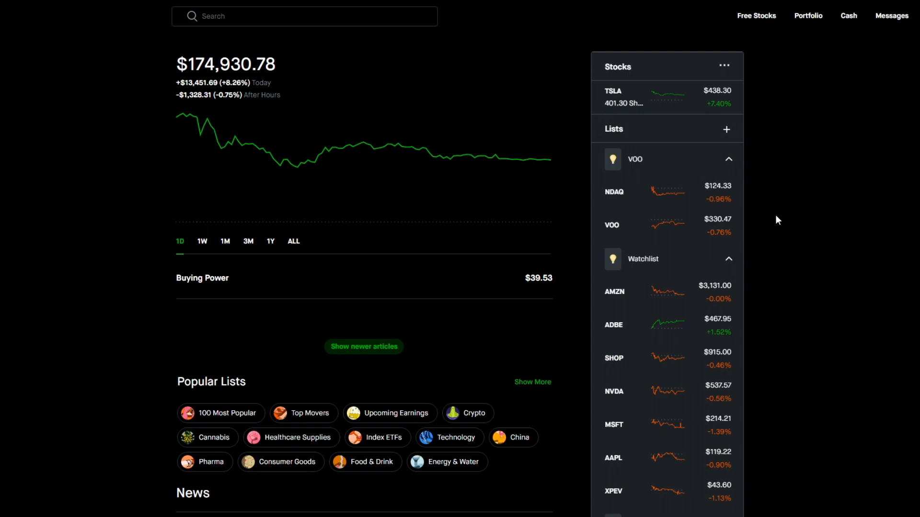
mouse_move(826, 298)
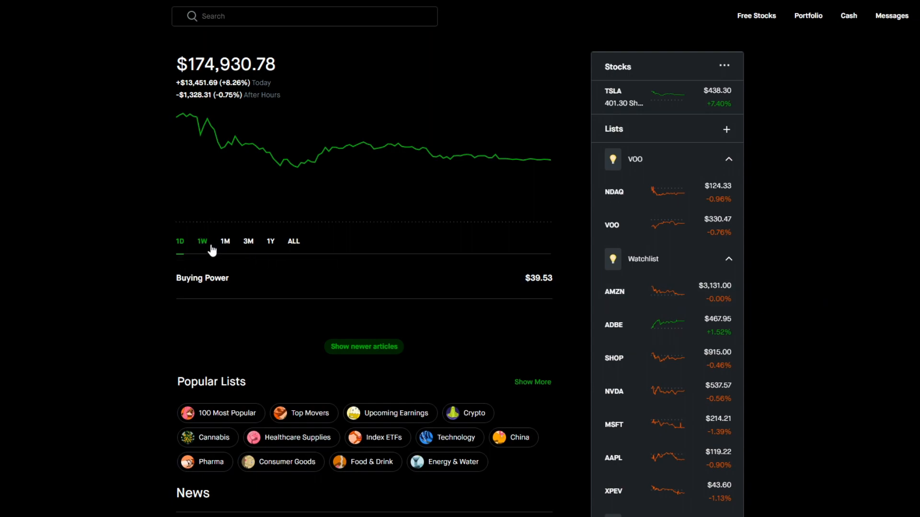
Step: Step the portfolio chart through 1W, 1M, 3M, 1Y and ALL, ending at +$72,274.40 (+70.40%)
left_click(202, 241)
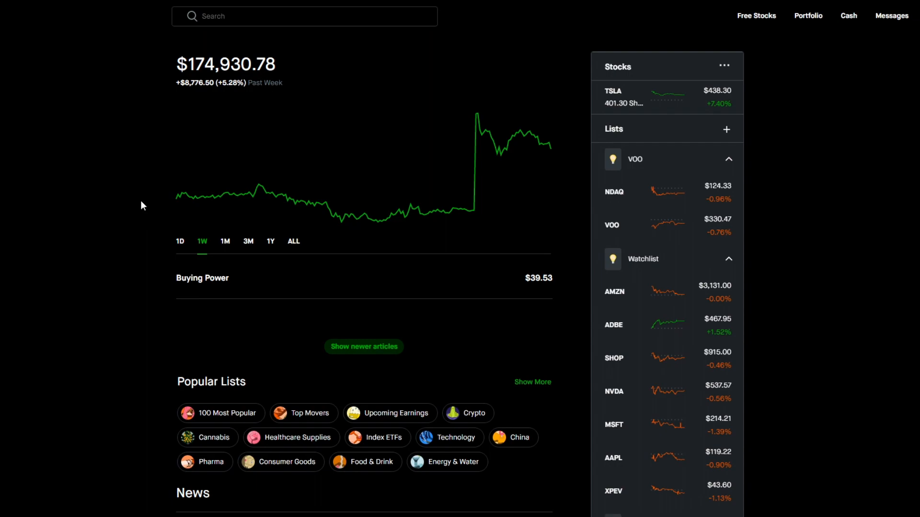
left_click(224, 241)
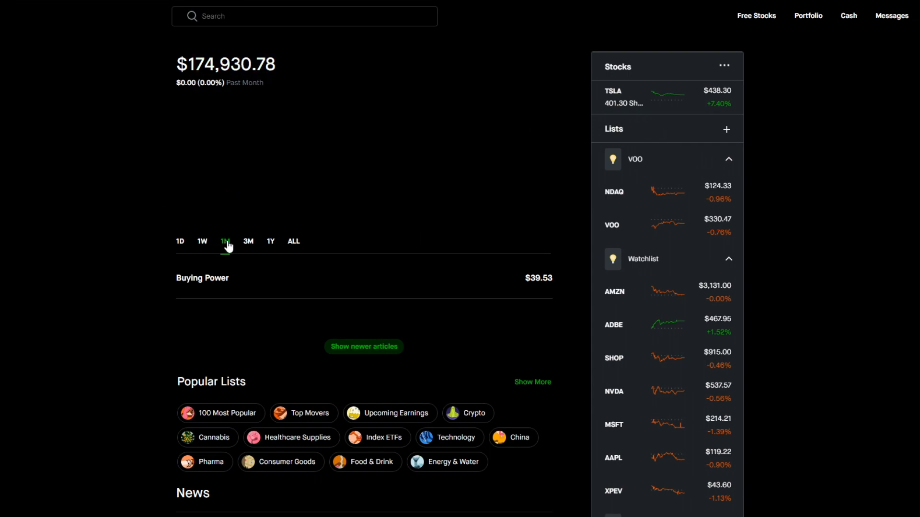
left_click(225, 241)
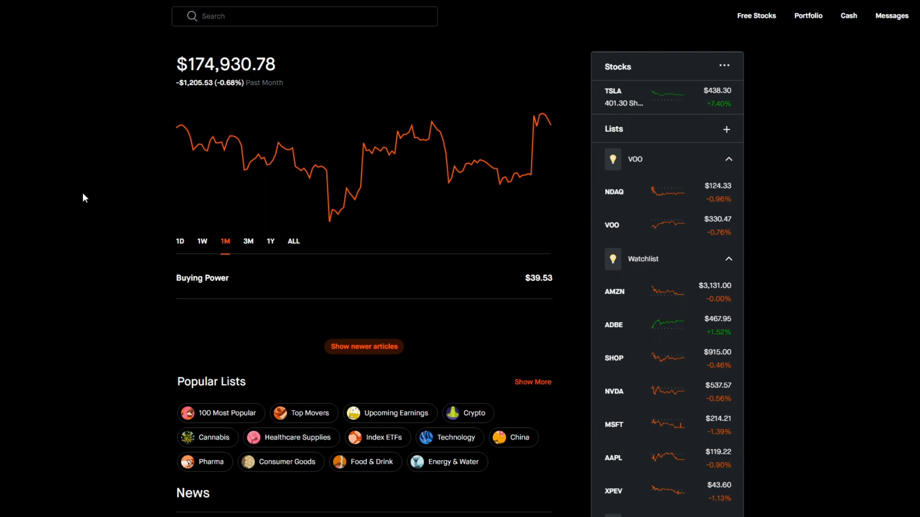
mouse_move(222, 261)
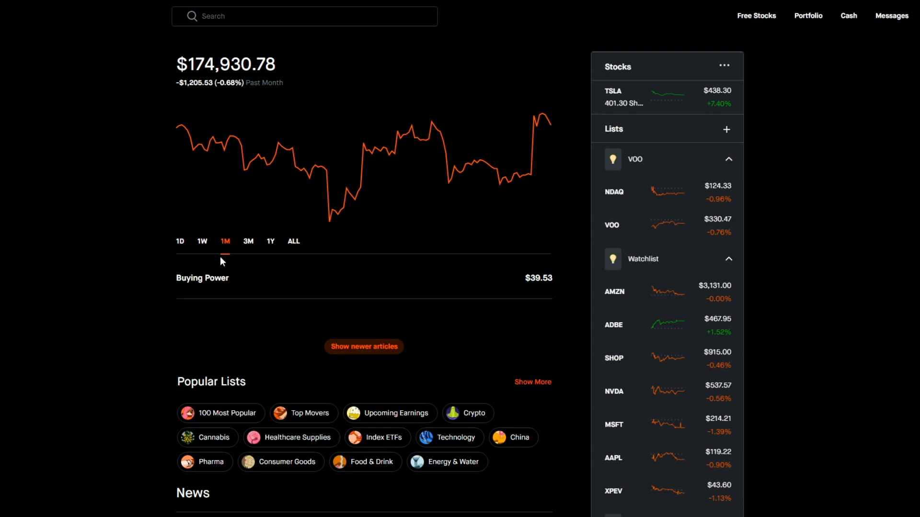
left_click(248, 241)
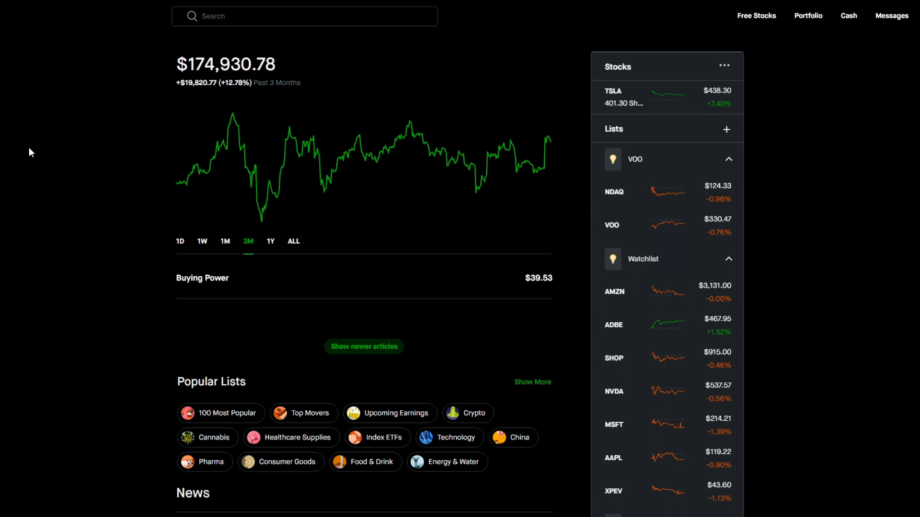
left_click(269, 241)
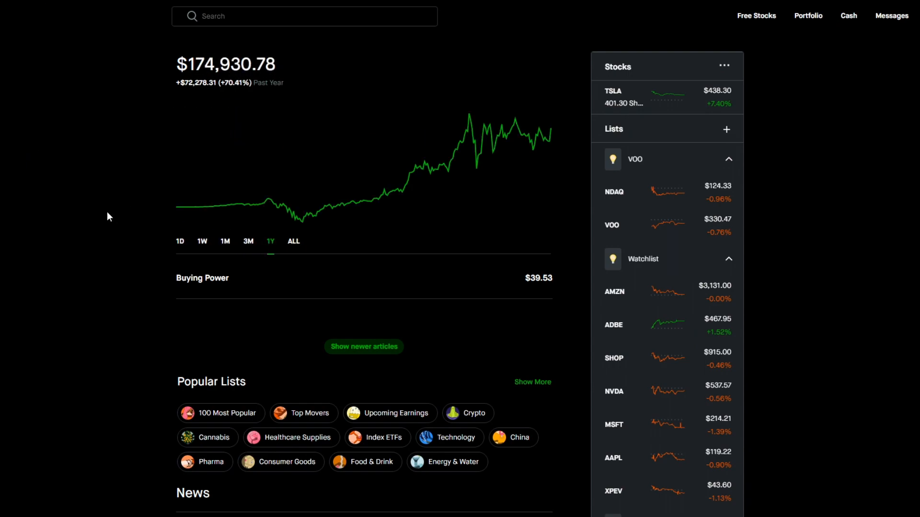
mouse_move(96, 213)
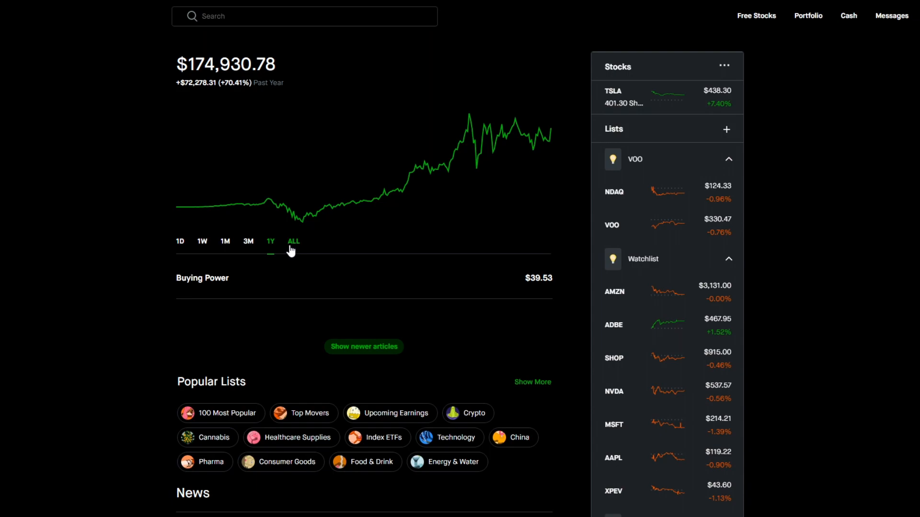
left_click(293, 240)
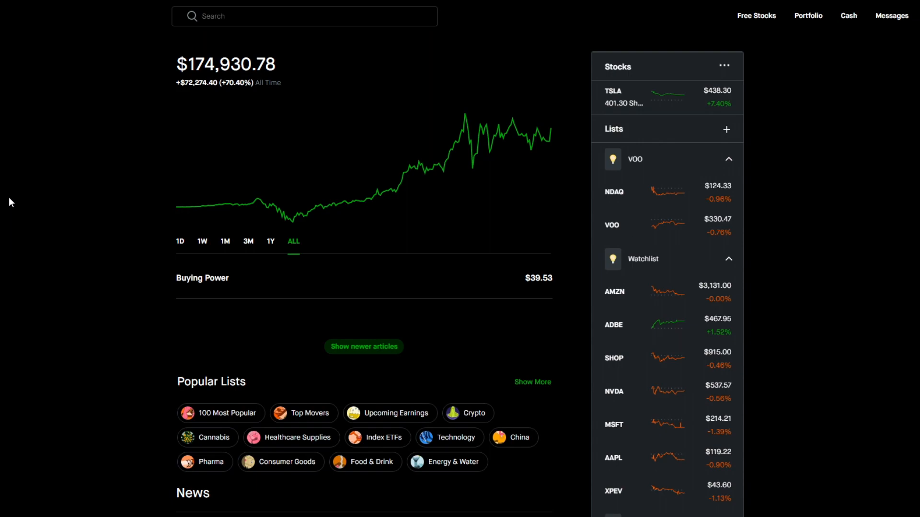
mouse_move(694, 128)
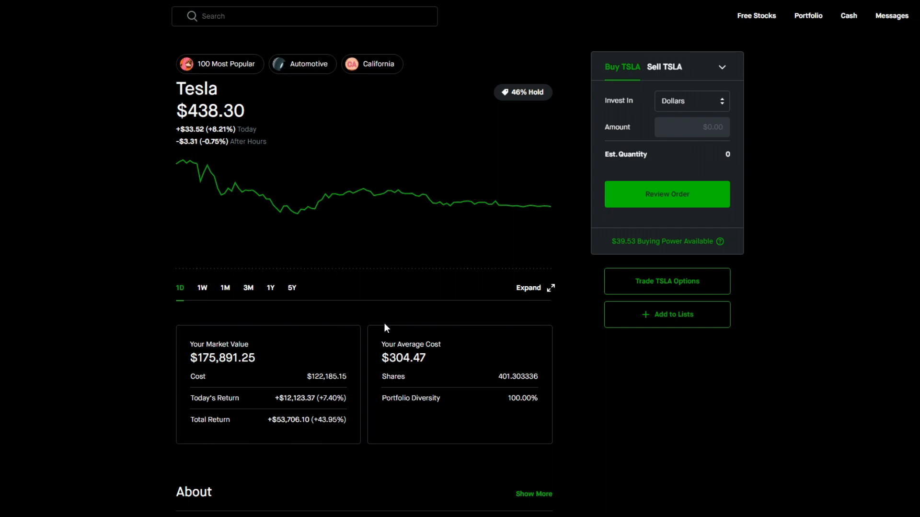
mouse_move(356, 399)
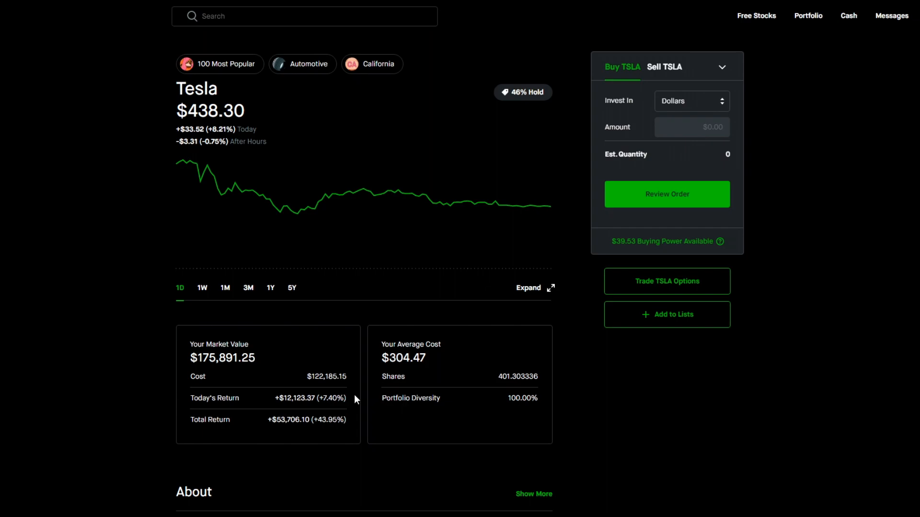
mouse_move(337, 432)
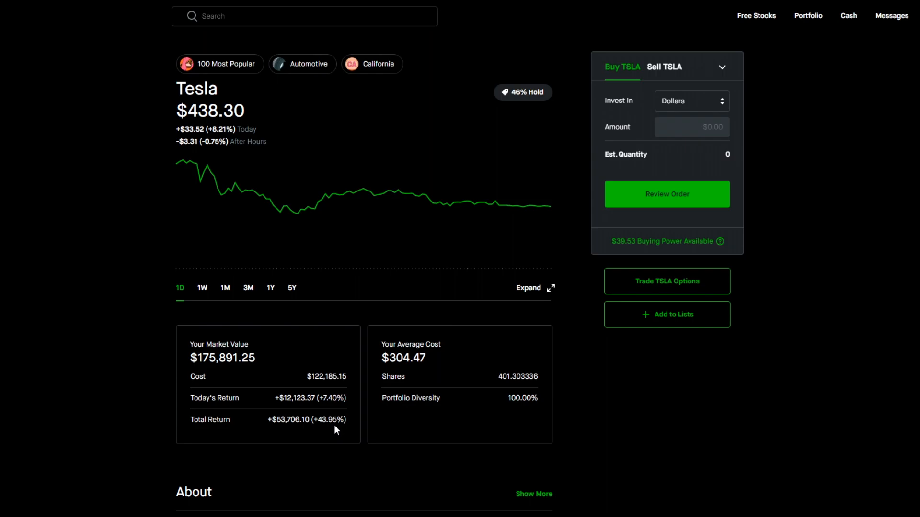
Step: Review TSLA's Market Value and Average Cost, then return to the Portfolio dashboard
left_click(807, 16)
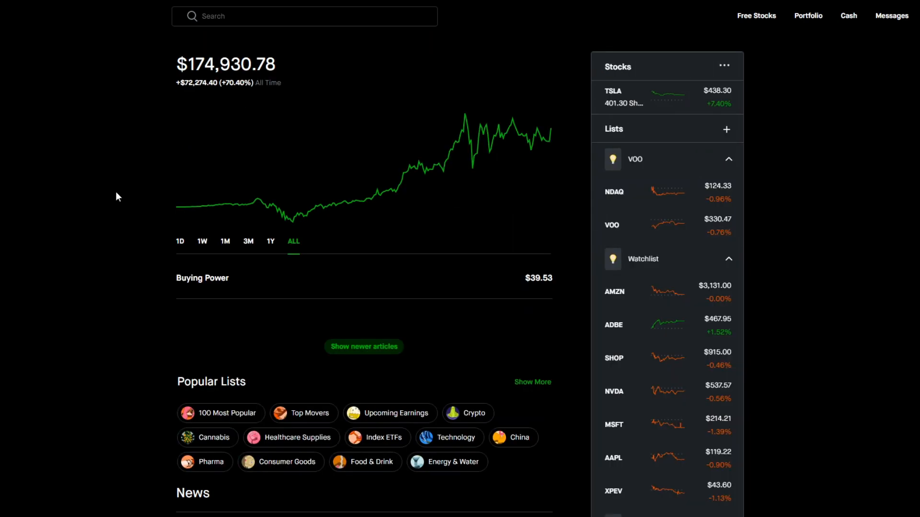